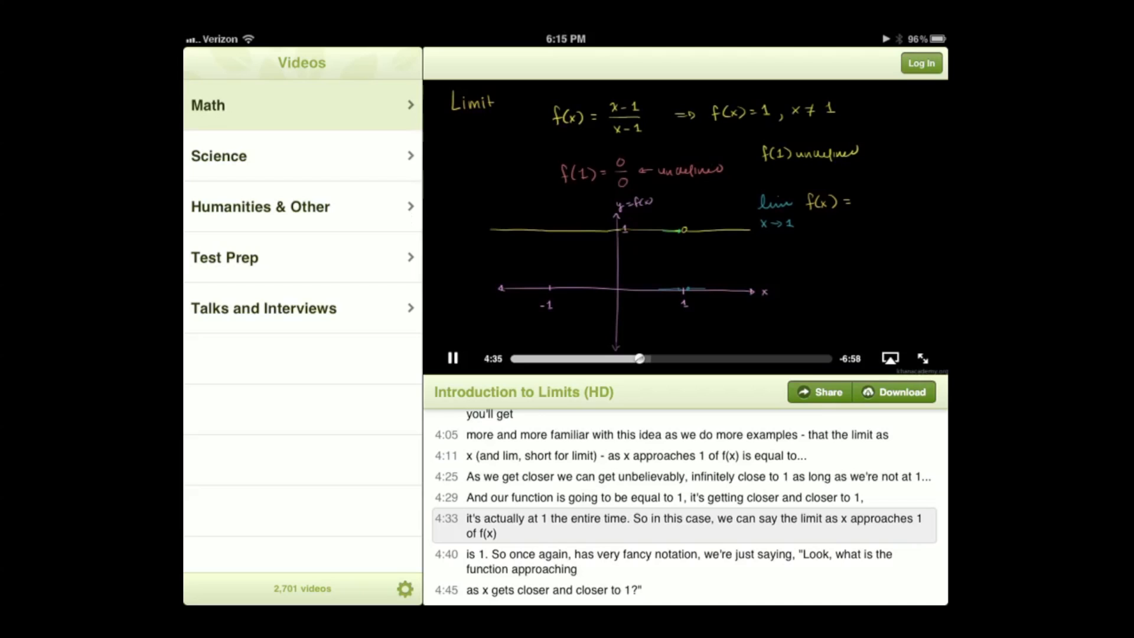
- Expand the Science category to list its subjects from Biology to Computer Science
click(219, 156)
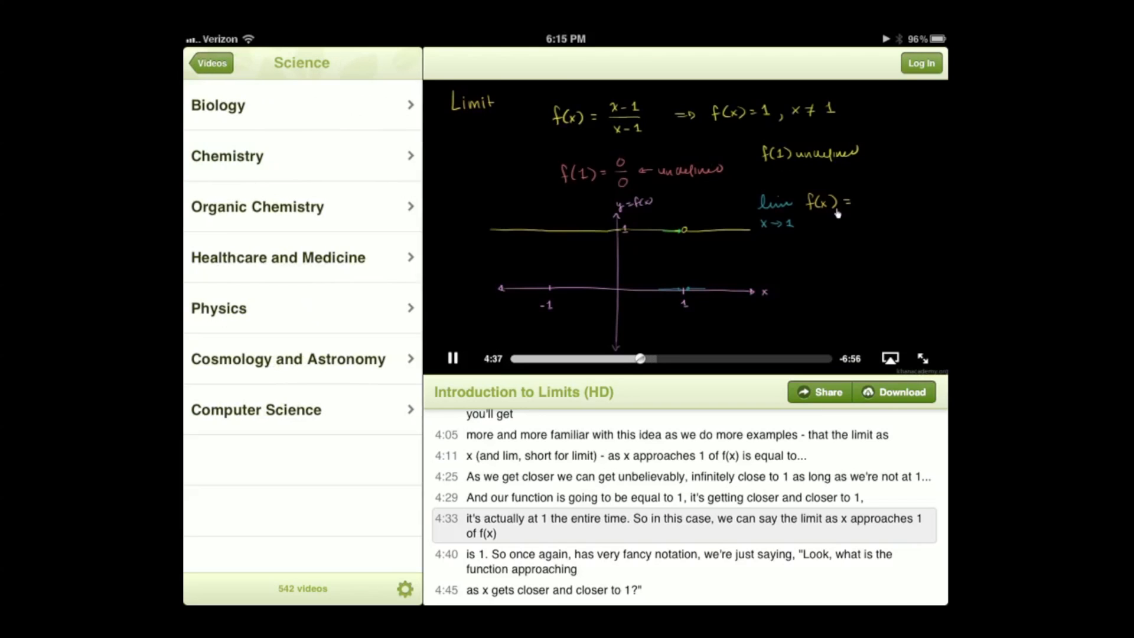
click(256, 206)
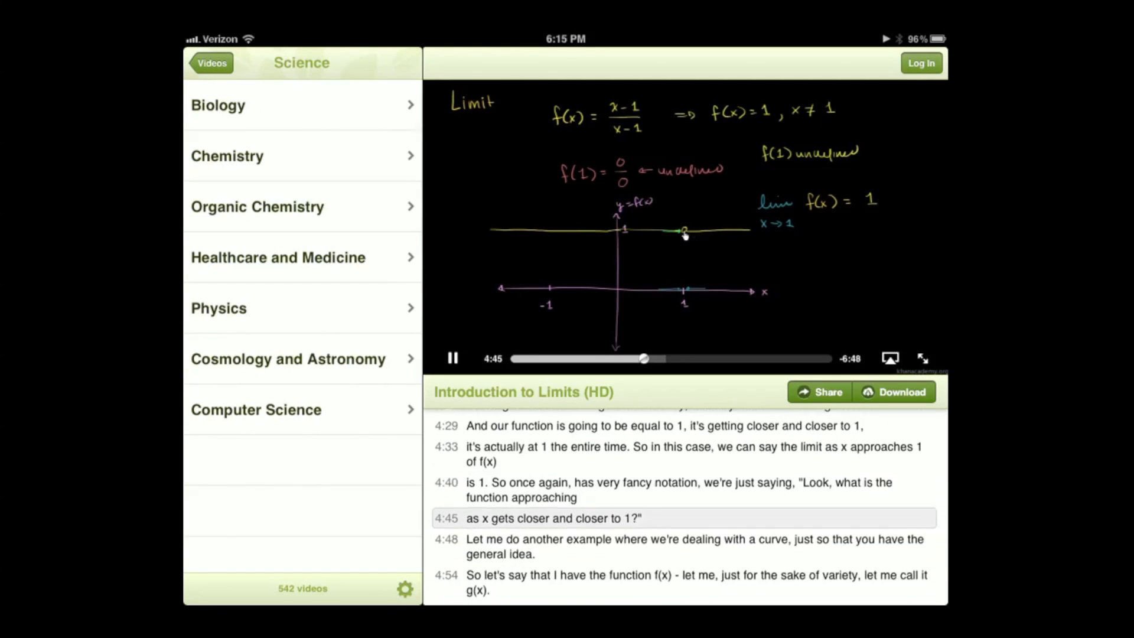
- Browse Talks and Interviews, then go back to the top-level Videos category list
click(286, 359)
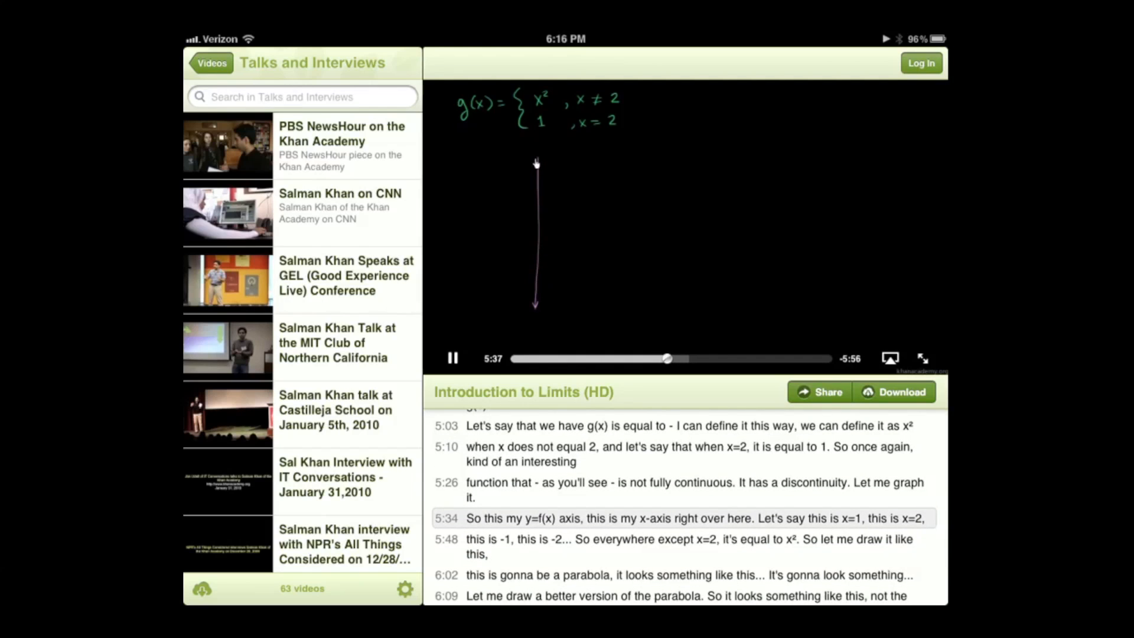
click(212, 63)
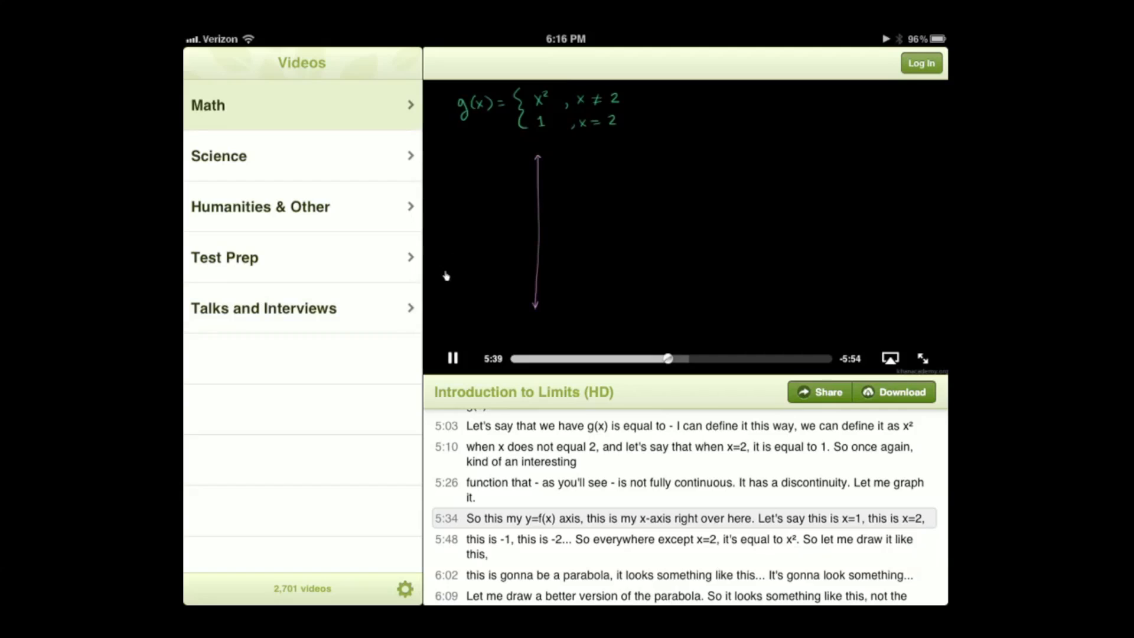